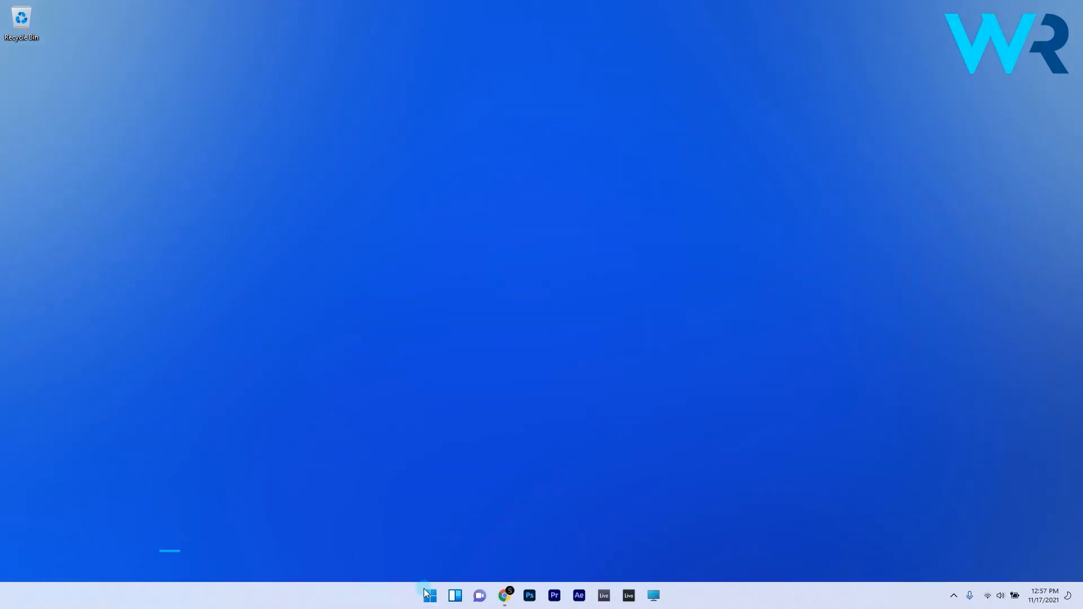
- Reach the Blanah5G Wi-Fi properties from Network & internet and confirm Metered connection is Off
click(428, 596)
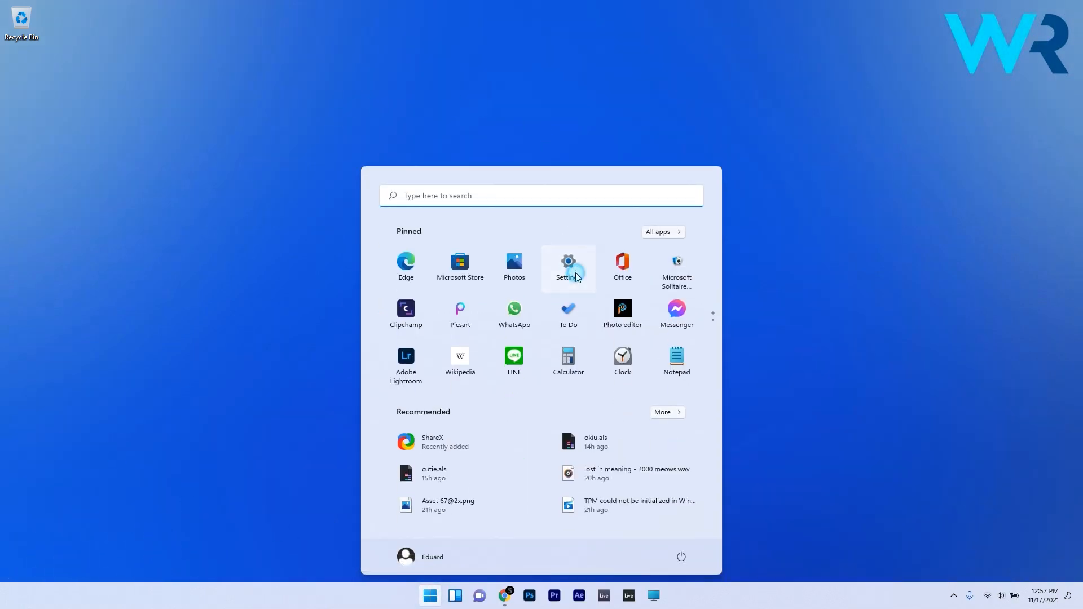
click(568, 268)
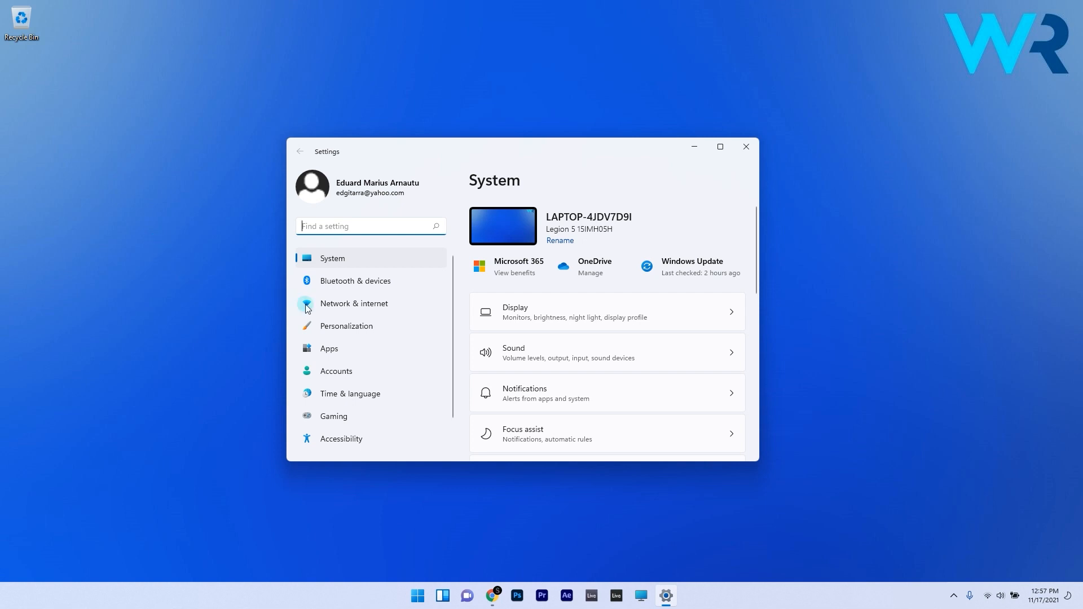
click(354, 303)
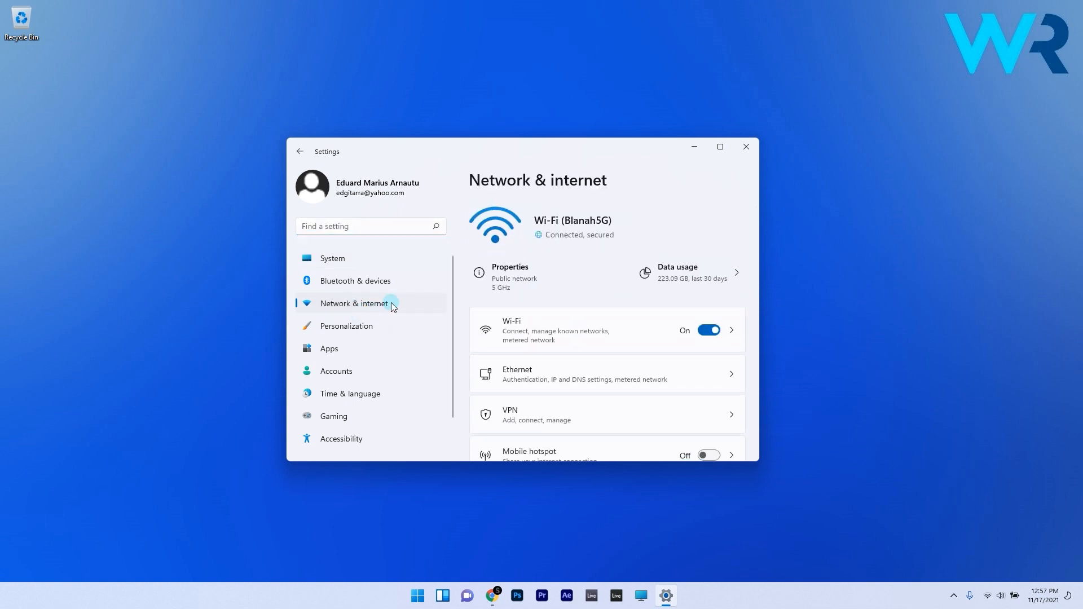
click(616, 327)
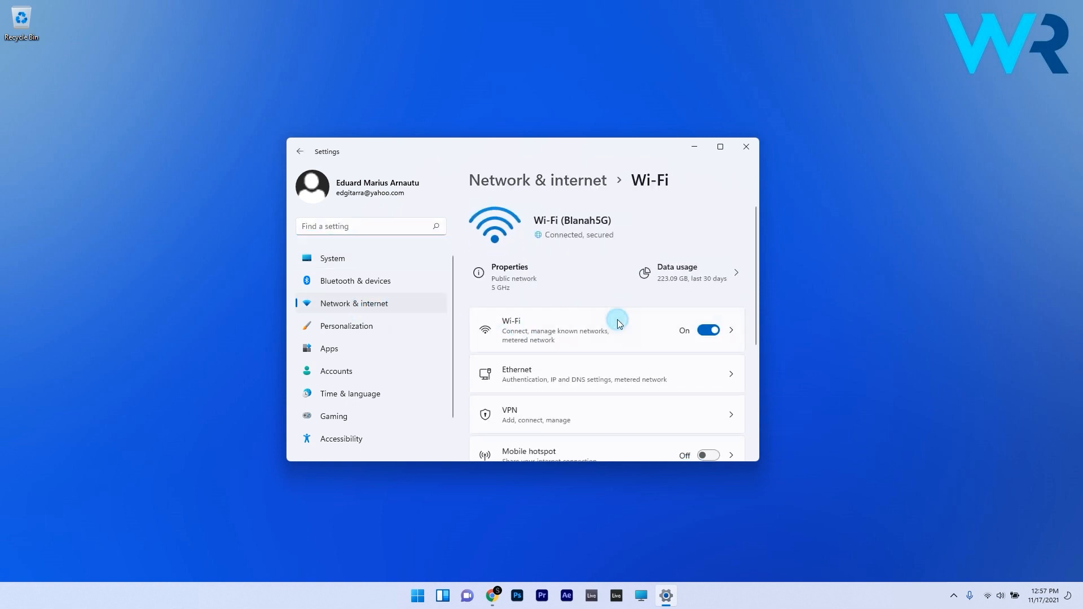
click(618, 329)
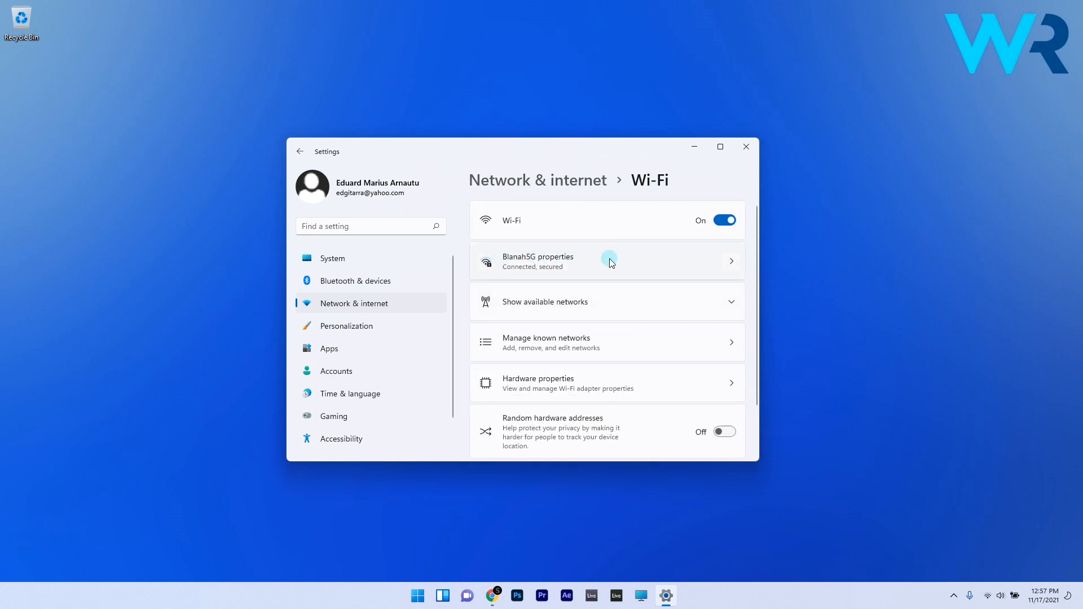
click(608, 260)
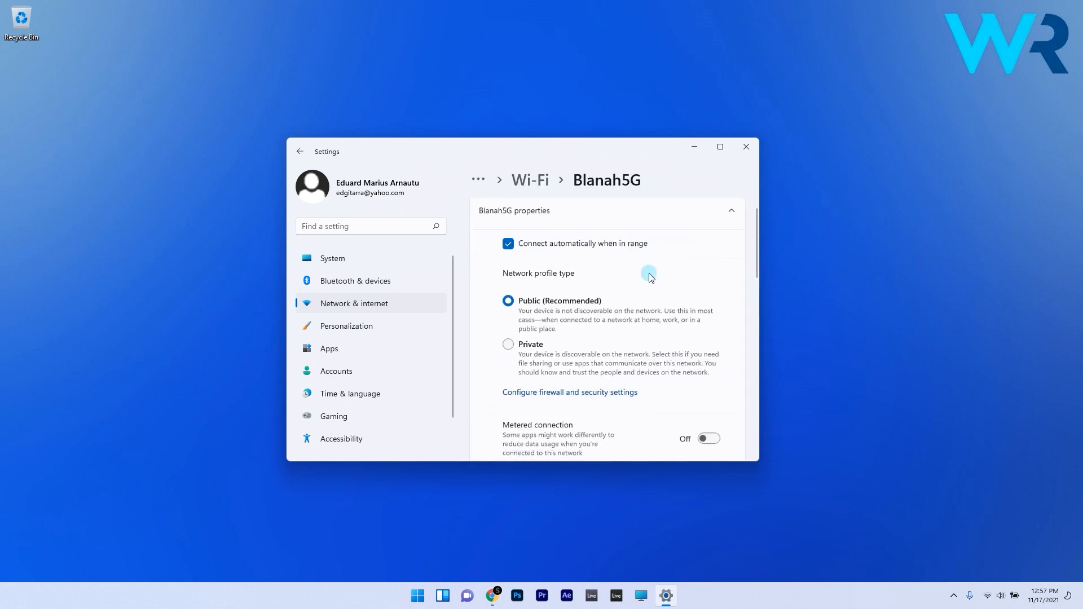
scroll(down, 3)
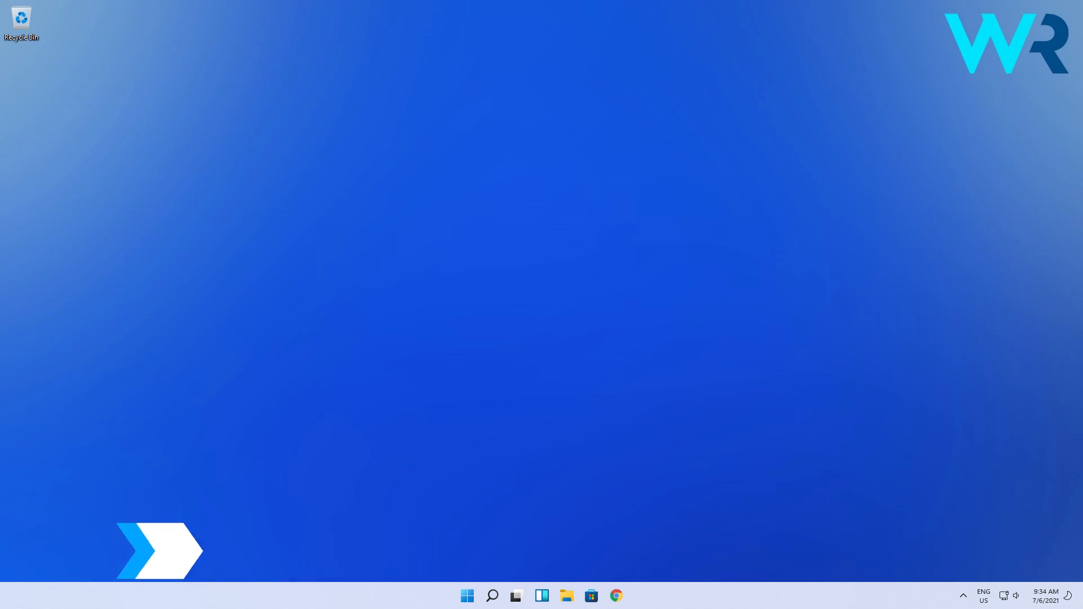
- From desktop Personalize > Lock screen, switch the background to Picture, then back to Windows spotlight
right_click(497, 308)
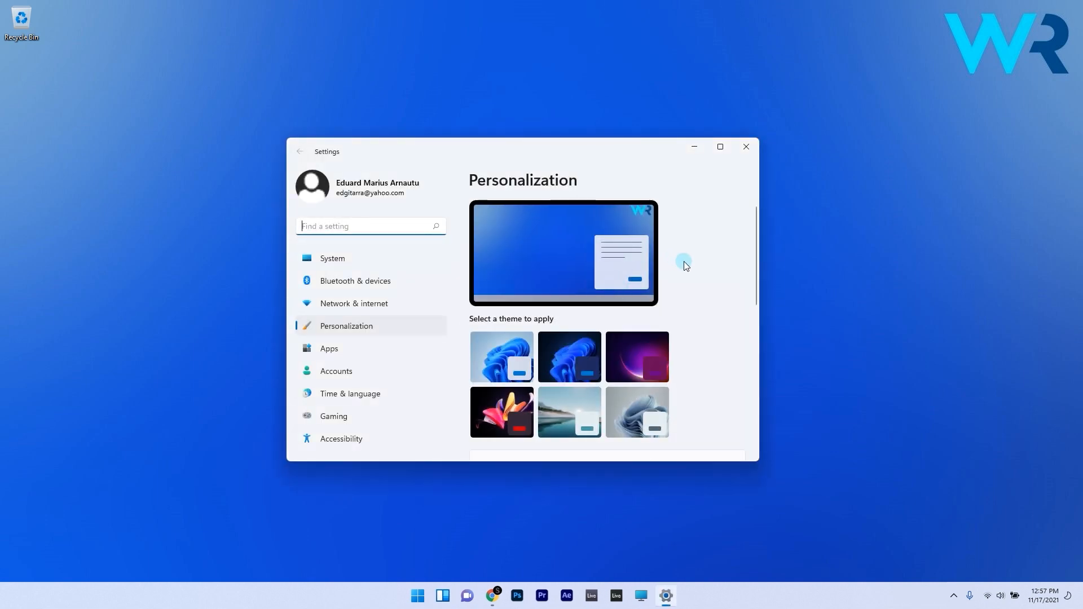
scroll(down, 3)
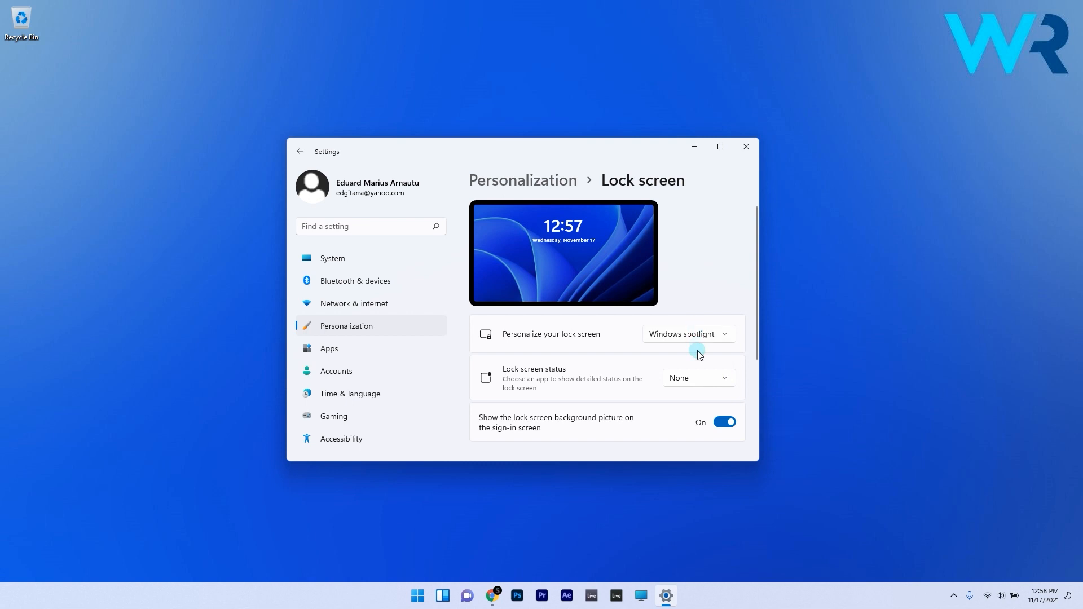
click(688, 334)
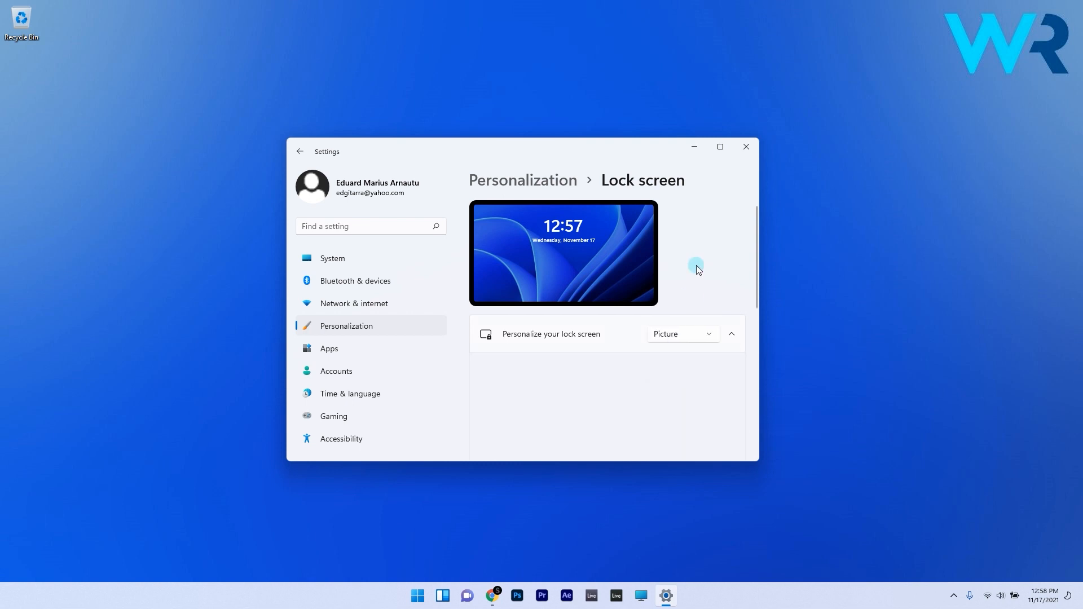
click(682, 334)
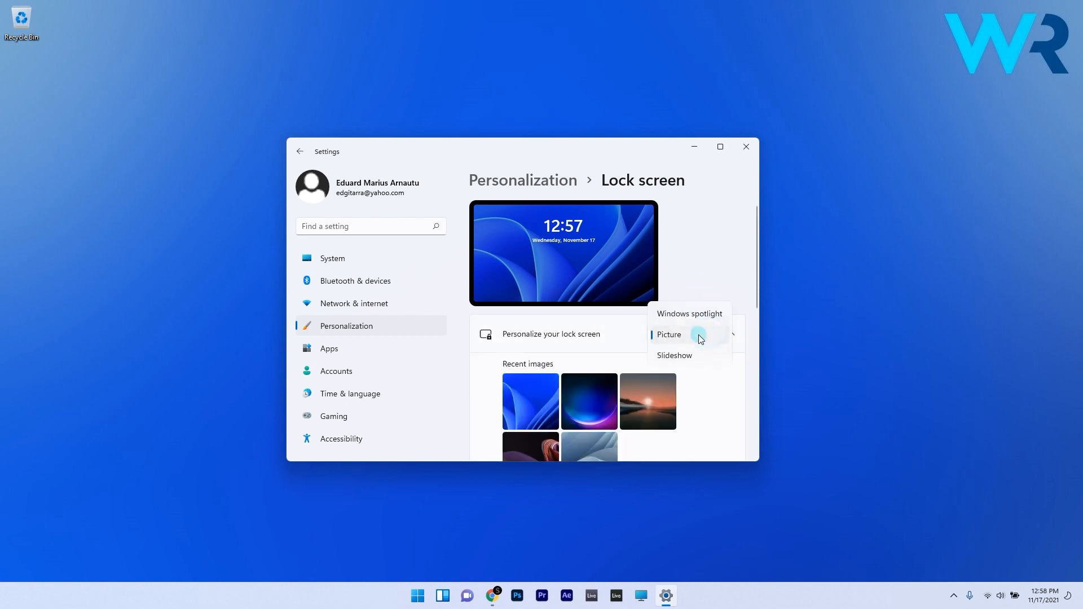
click(689, 314)
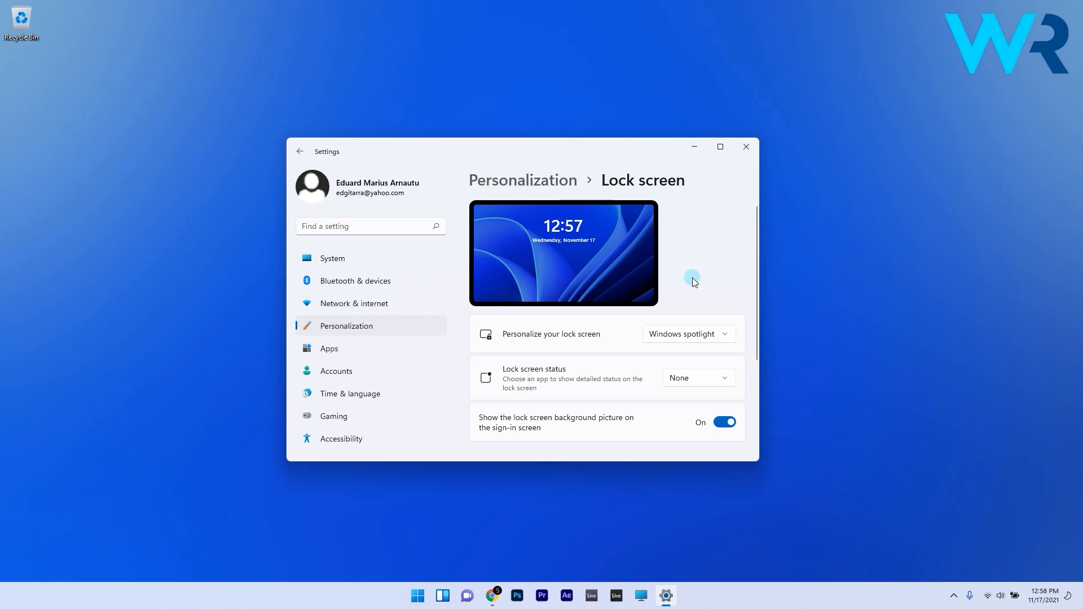
click(745, 146)
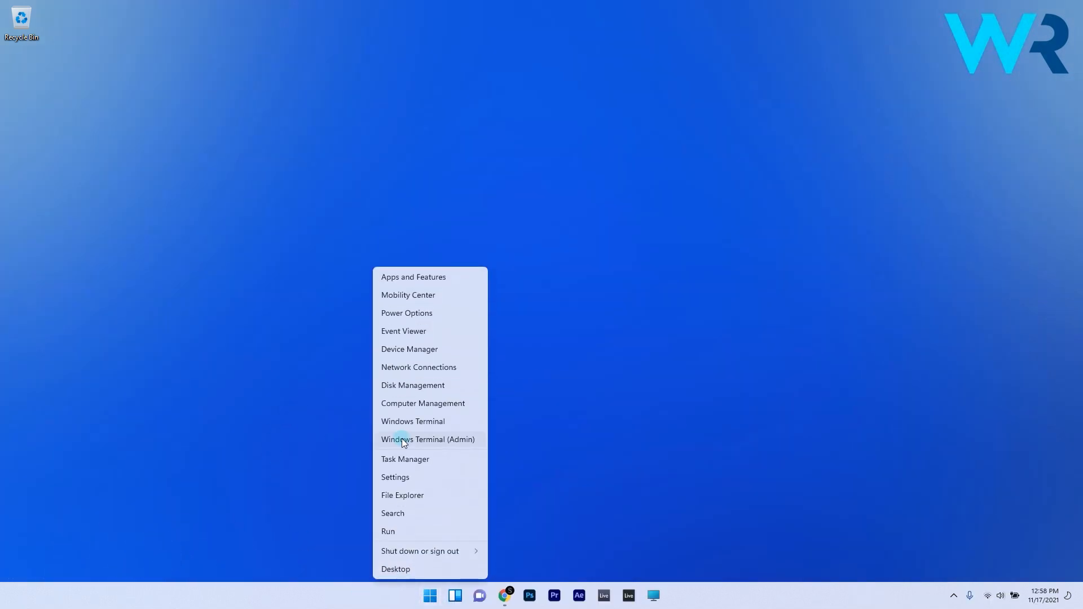
- Start Windows Terminal (Admin) and enter the Get-AppxPackage ContentDeliveryManager re-register command
click(401, 439)
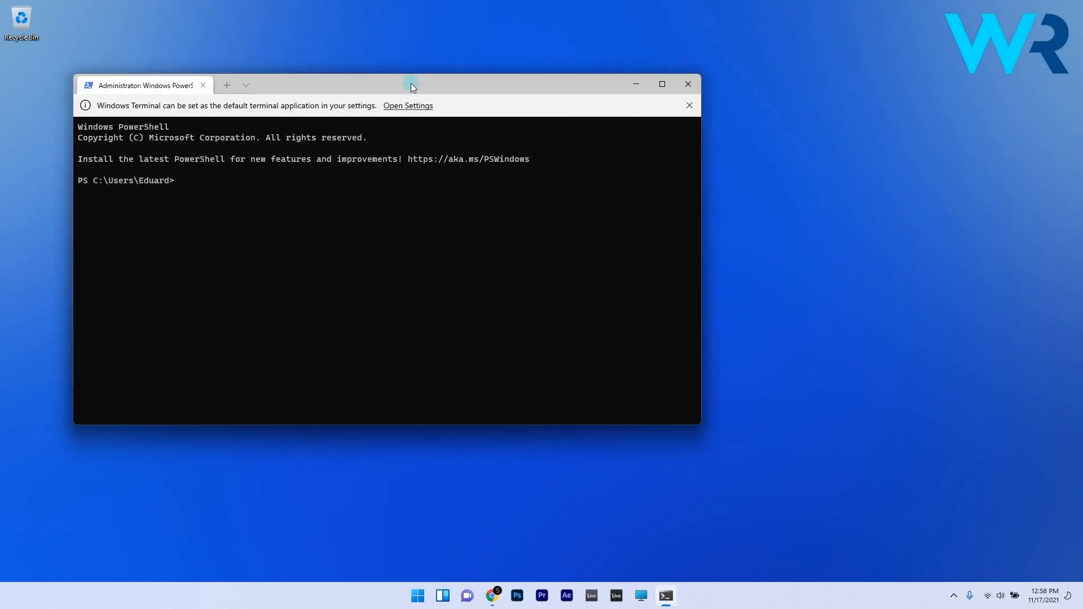
text(Get-AppxPackage -Name Microsoft.Windows.ContentDeliveryManager | Foreach {Add-AppxPackage -DisableDevelopmentMode -Register "$($_.InstallLocation)\AppXManifest.xml" -Verbose})
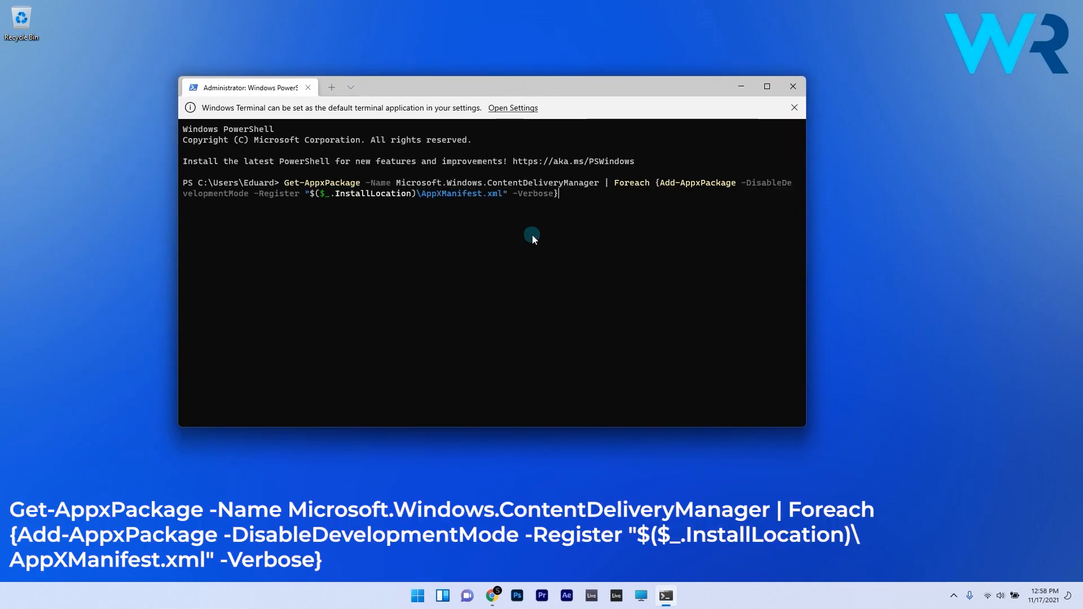
mouse_move(541, 239)
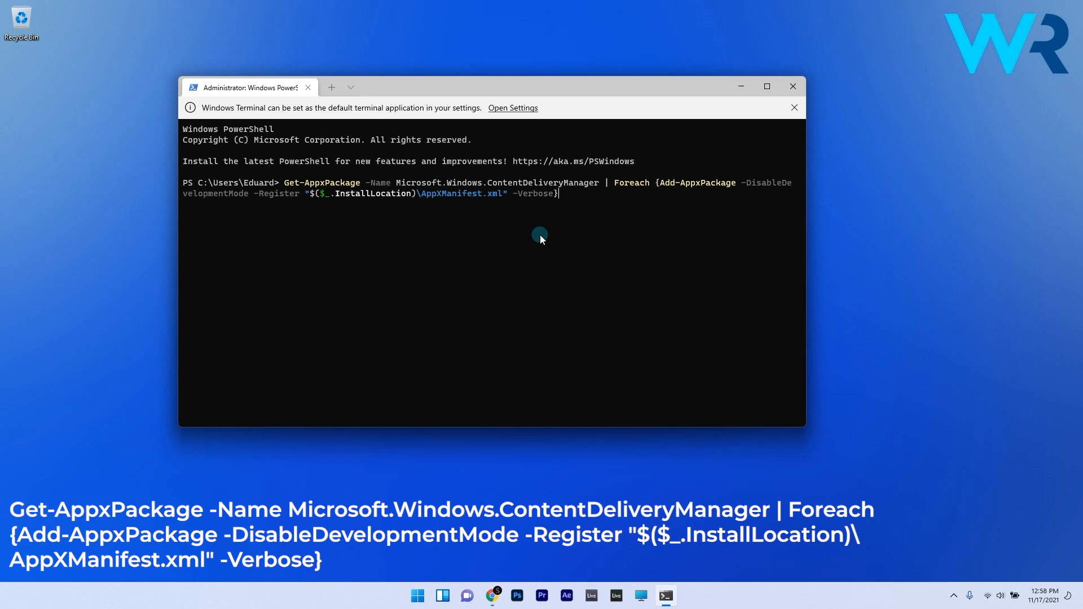